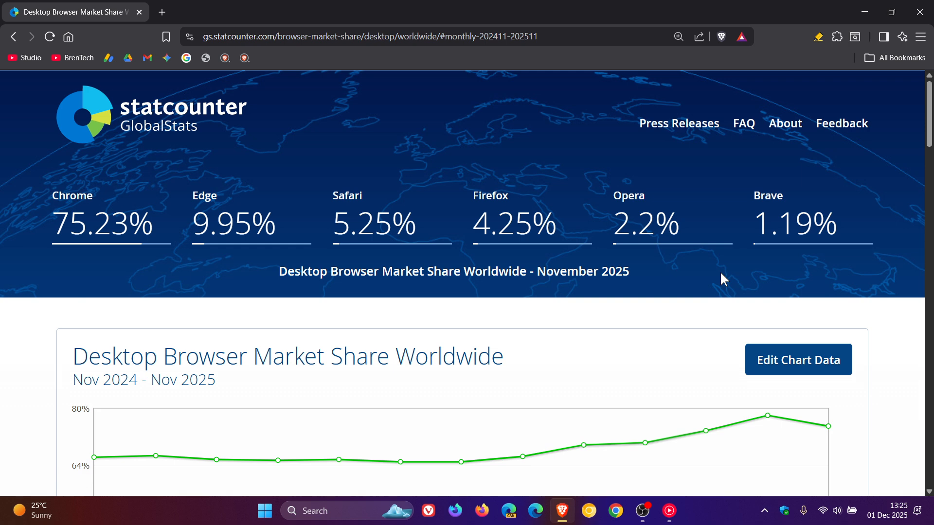
mouse_move(77, 229)
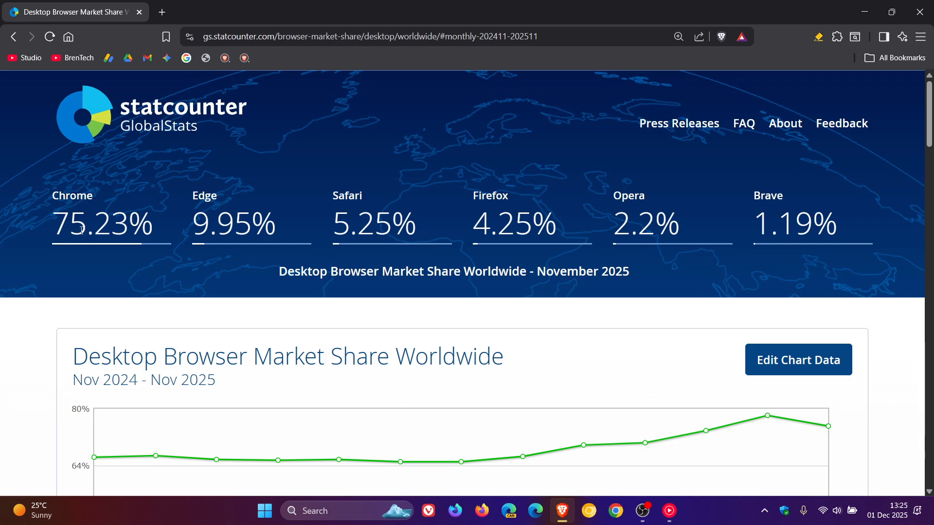
mouse_move(865, 269)
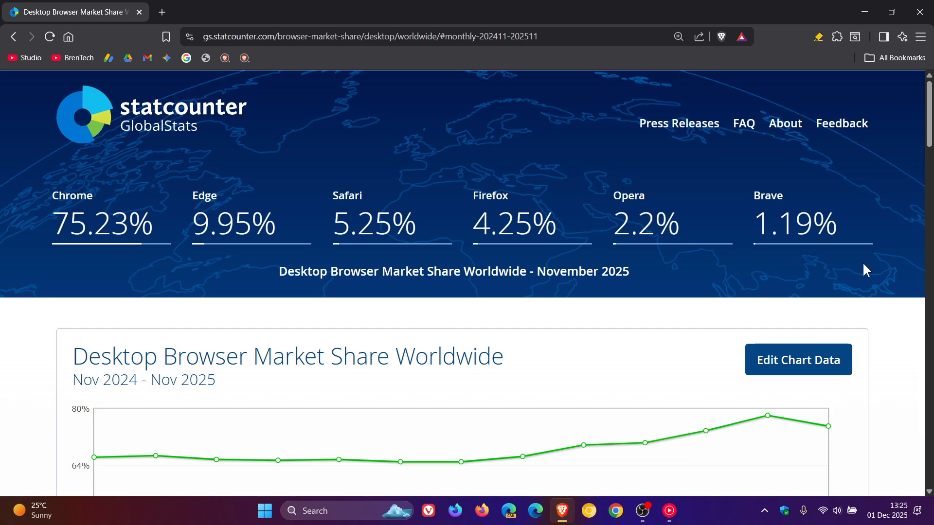
mouse_move(78, 210)
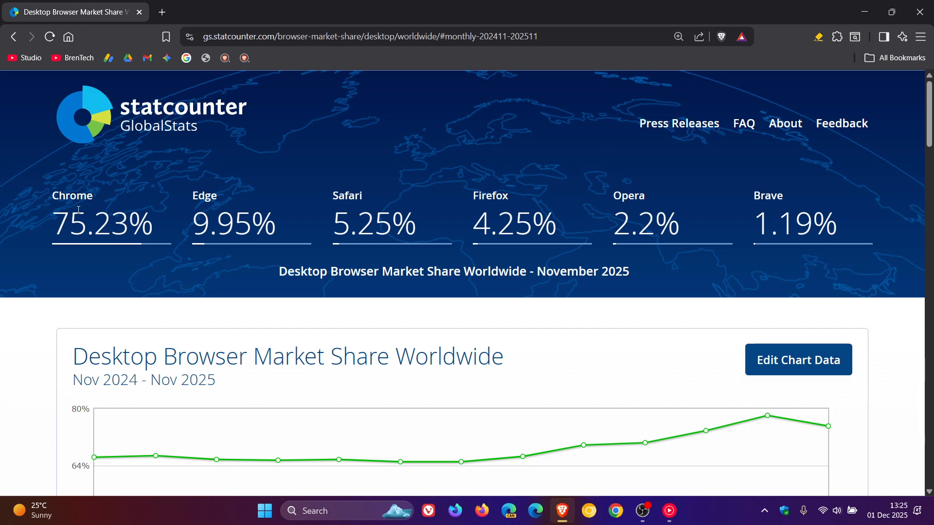
mouse_move(857, 207)
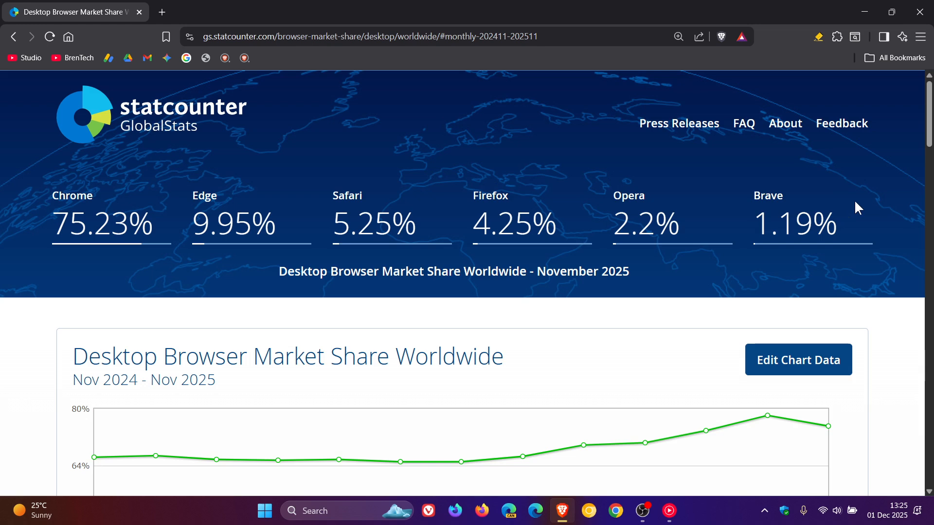
mouse_move(798, 272)
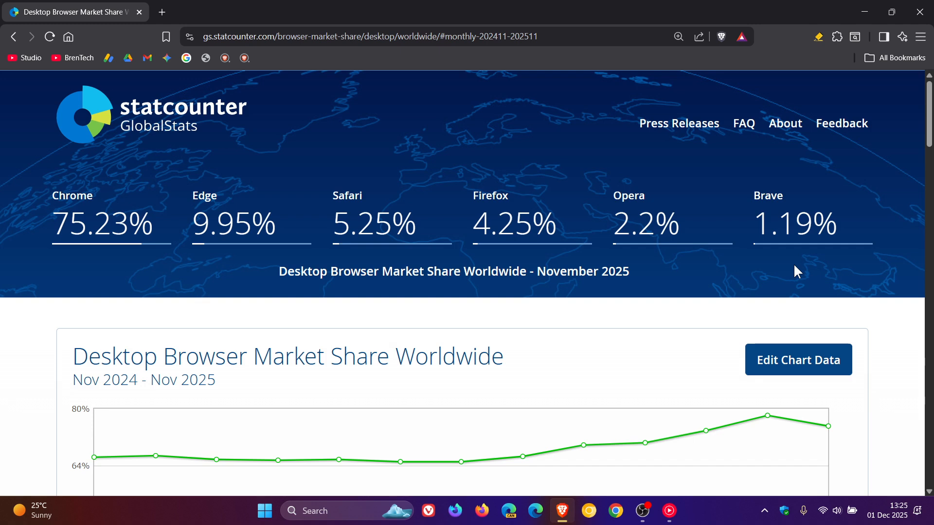
mouse_move(785, 269)
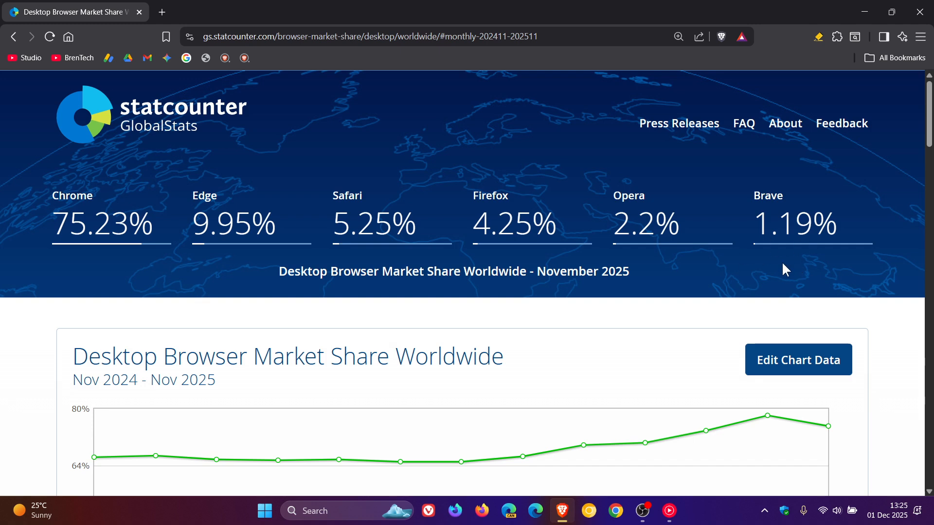
mouse_move(740, 261)
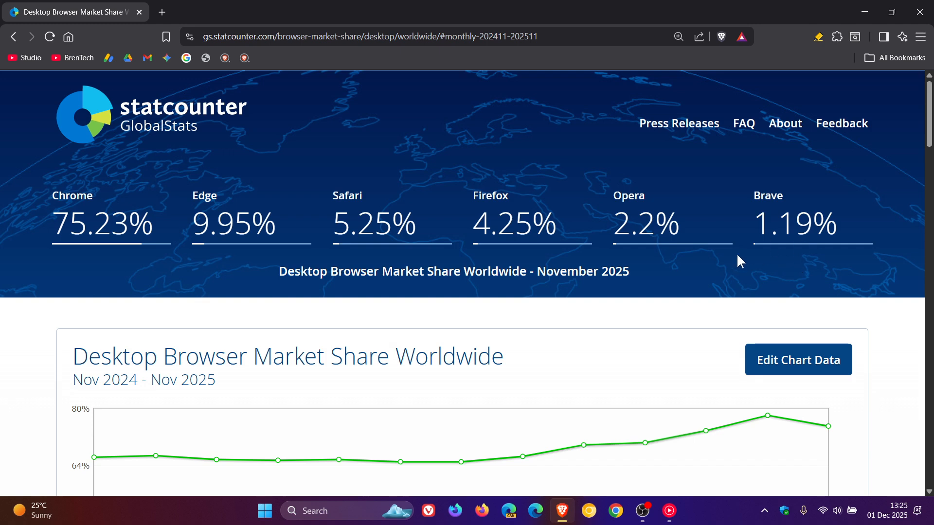
mouse_move(647, 257)
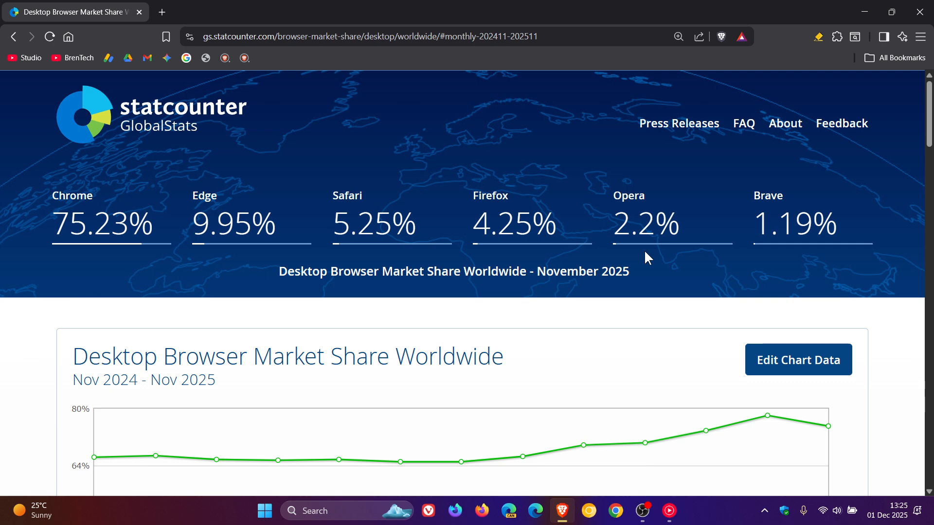
mouse_move(517, 264)
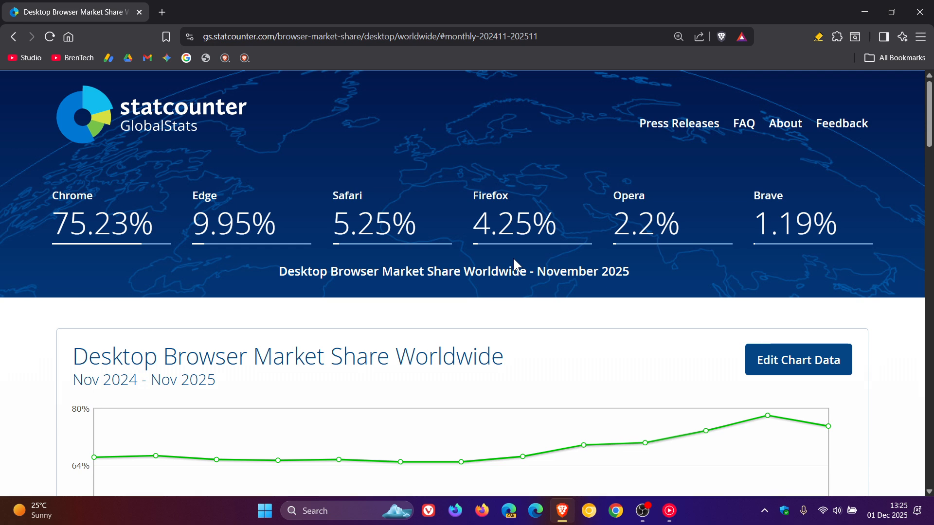
mouse_move(402, 260)
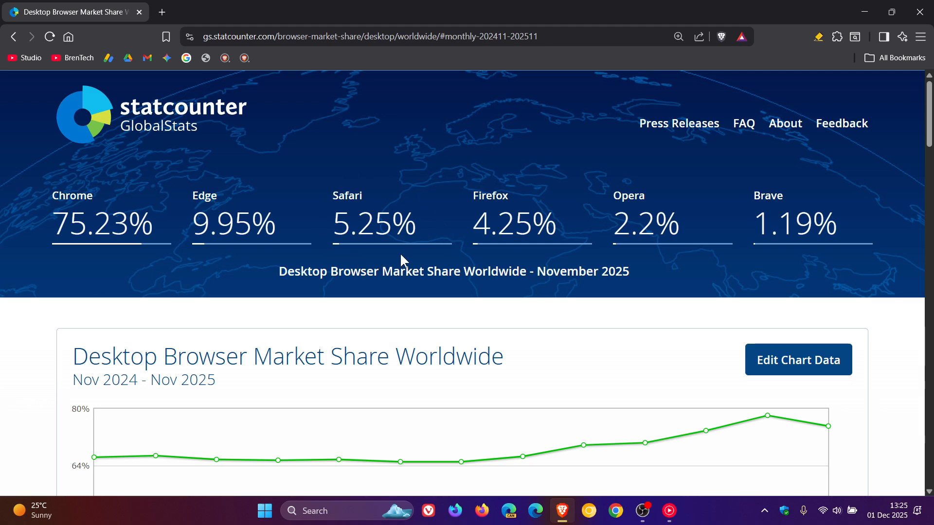
mouse_move(452, 212)
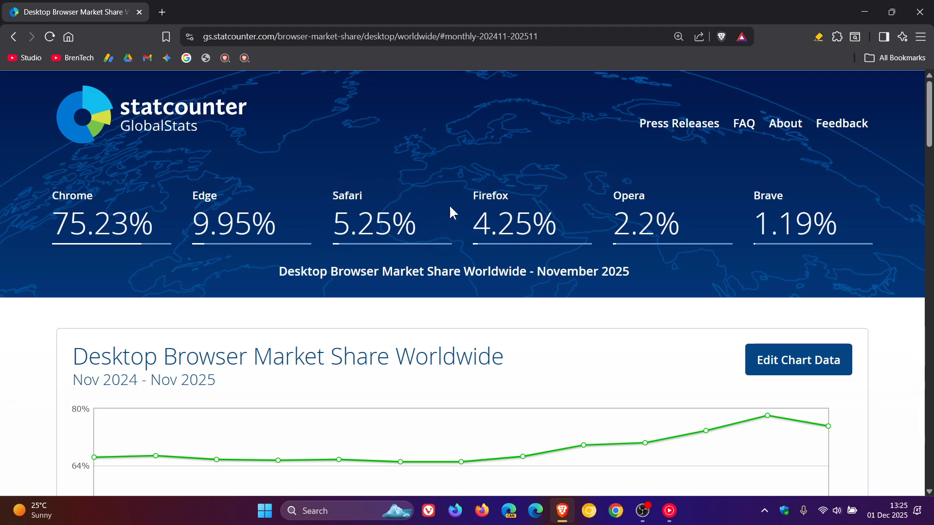
mouse_move(390, 265)
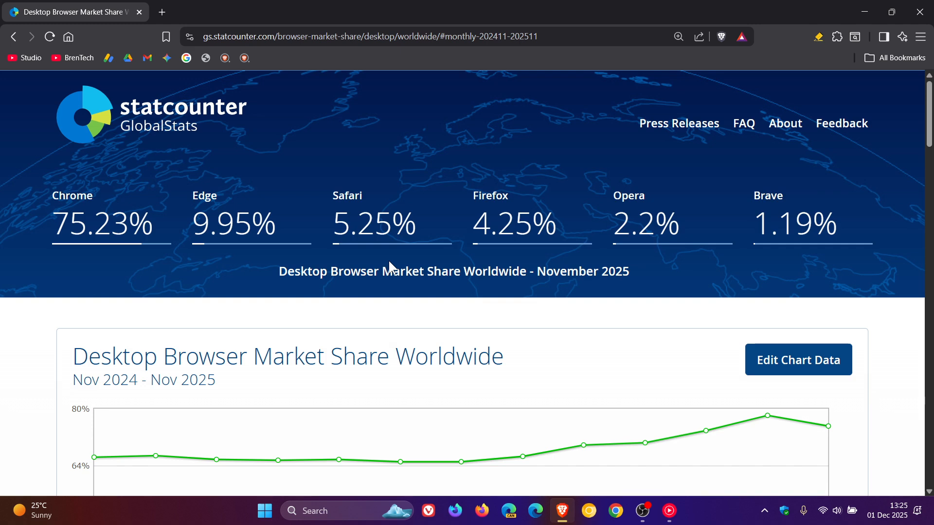
mouse_move(242, 263)
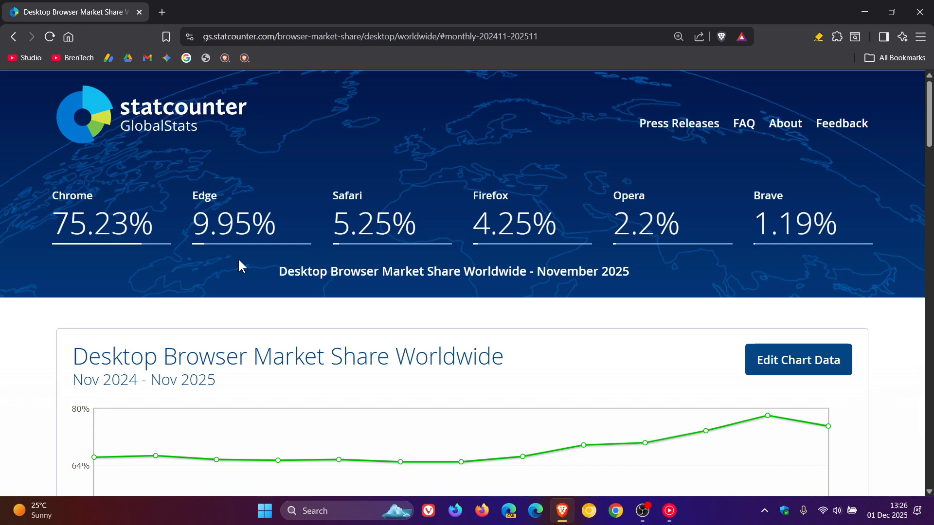
mouse_move(117, 263)
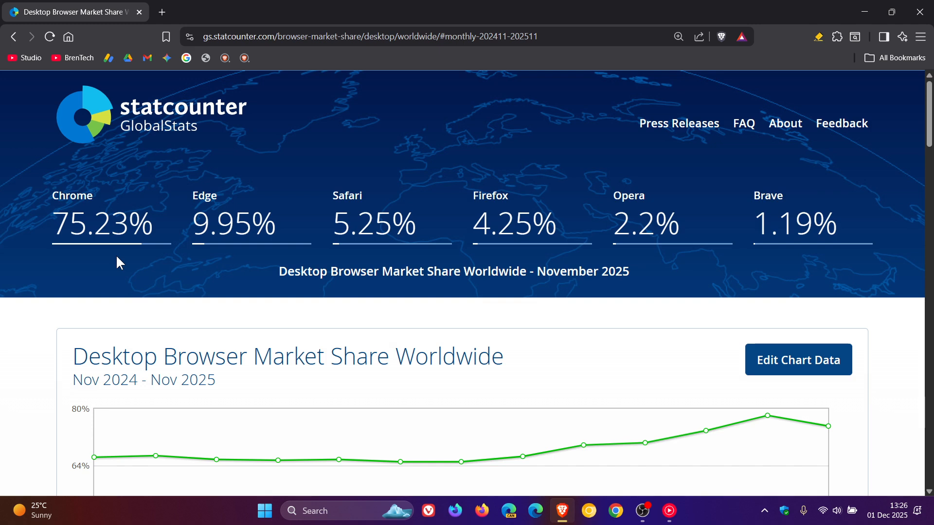
mouse_move(109, 285)
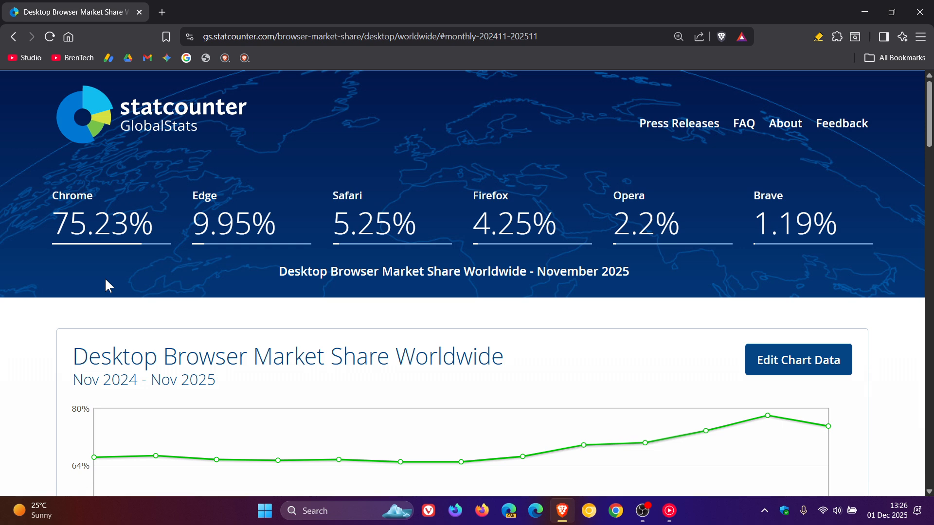
mouse_move(30, 272)
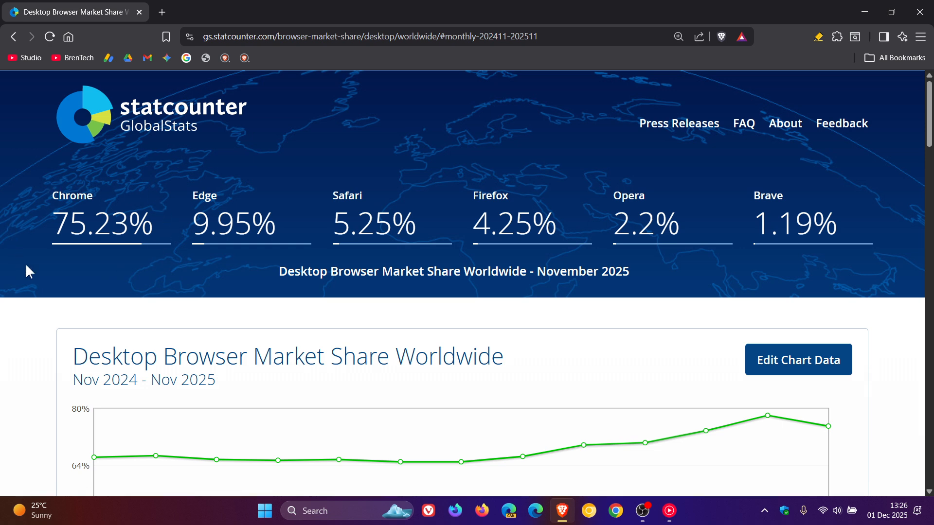
mouse_move(123, 271)
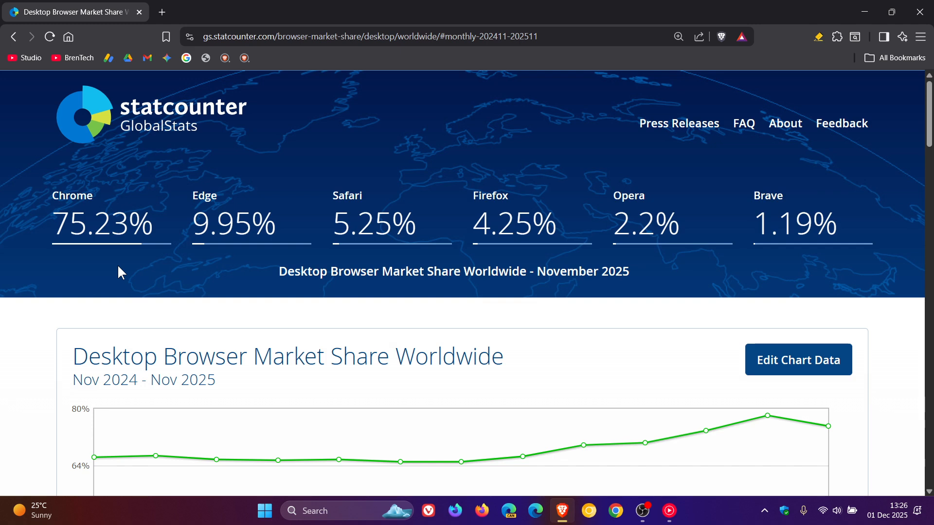
mouse_move(341, 228)
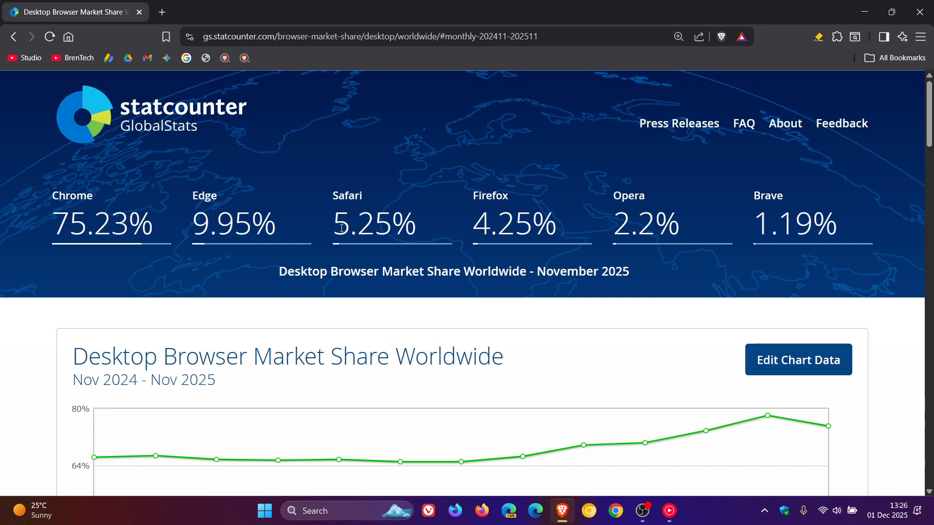
mouse_move(416, 192)
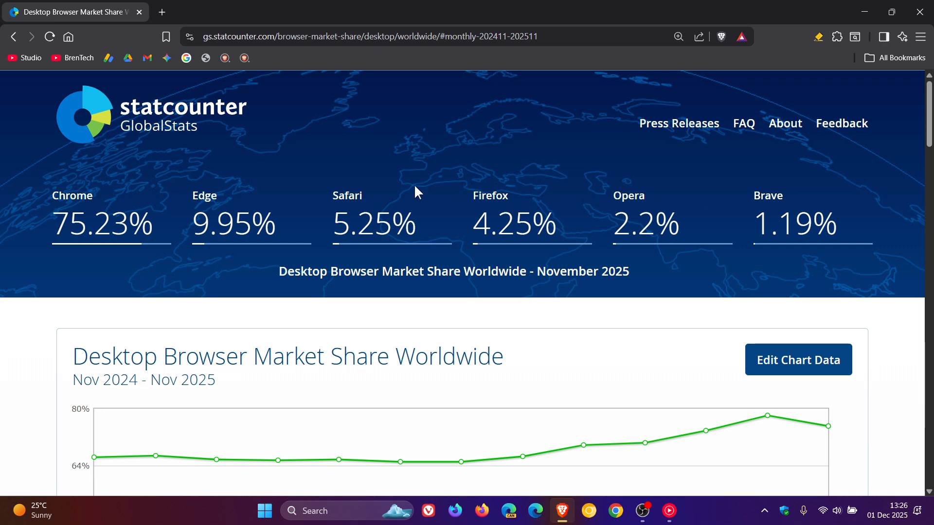
mouse_move(190, 269)
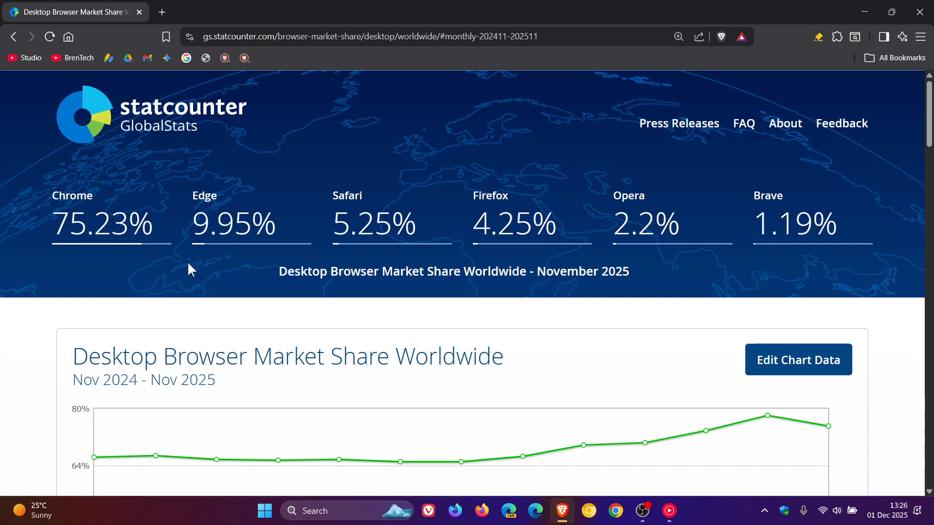
mouse_move(111, 278)
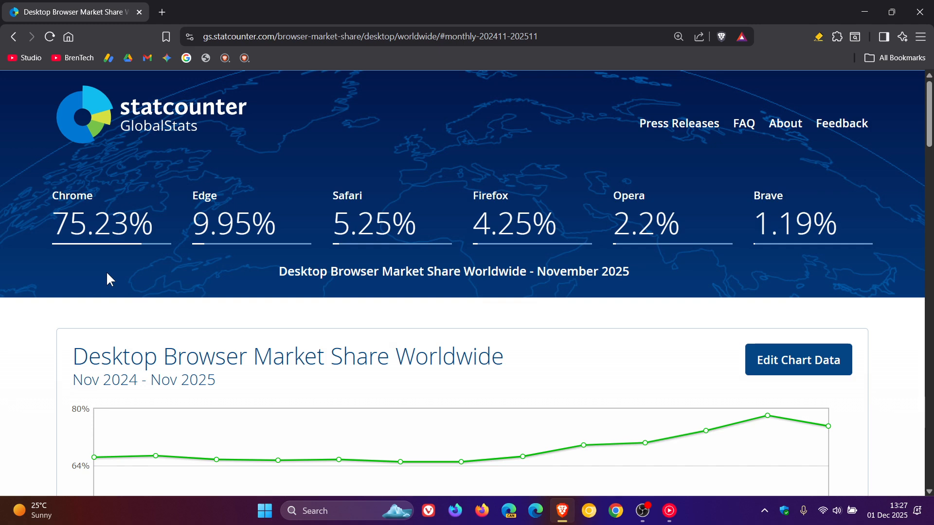
mouse_move(88, 279)
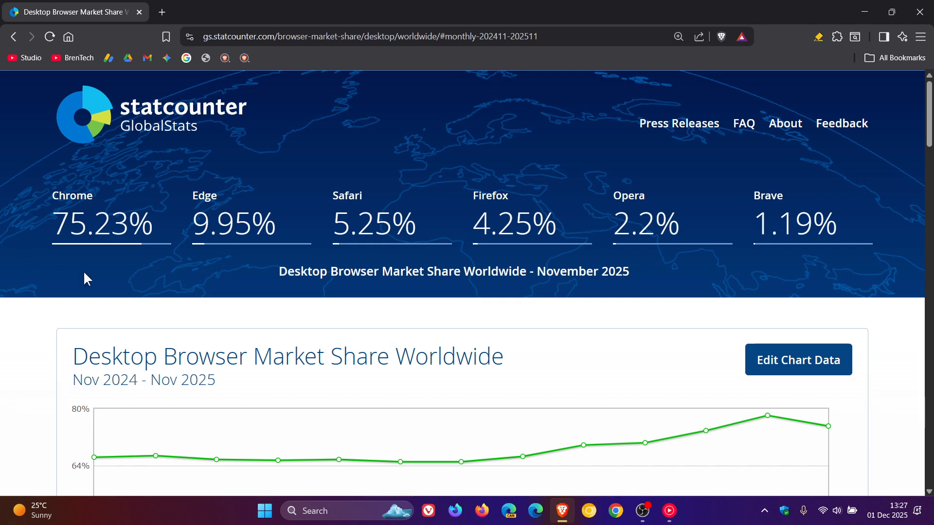
mouse_move(79, 280)
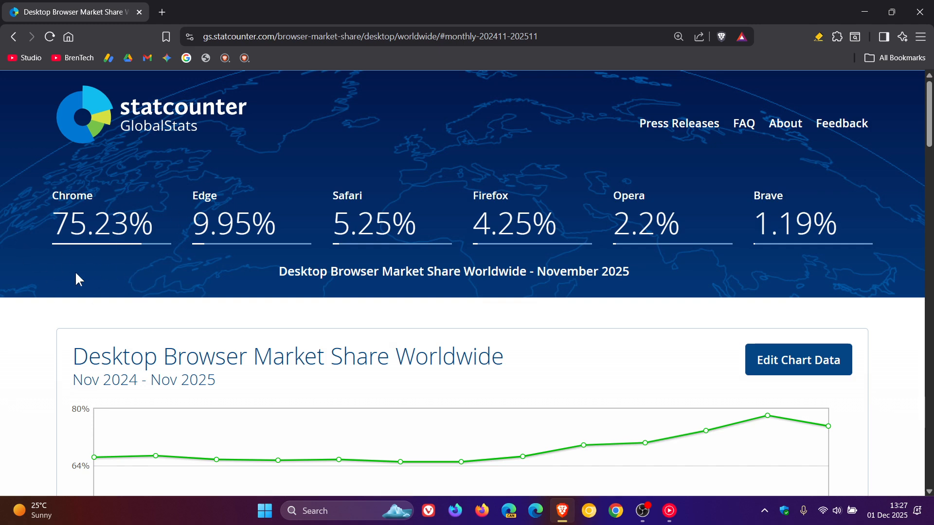
mouse_move(116, 281)
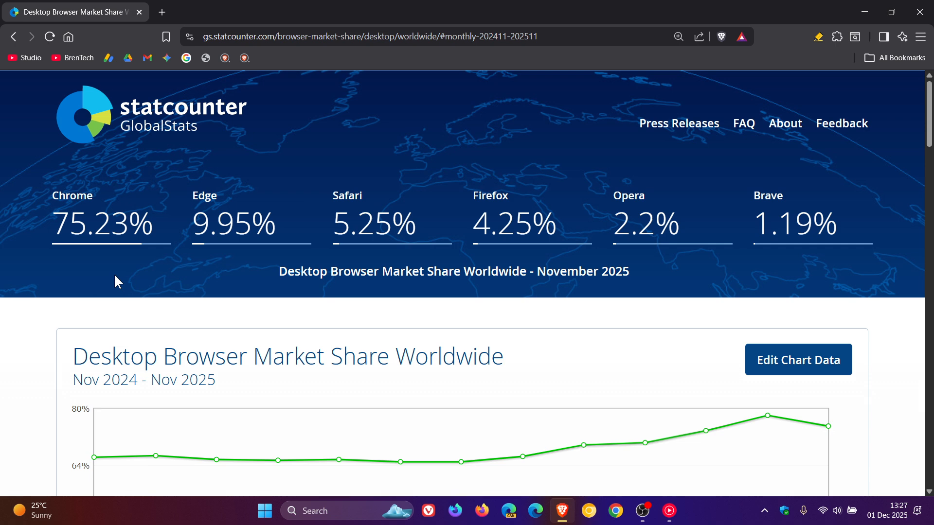
mouse_move(787, 307)
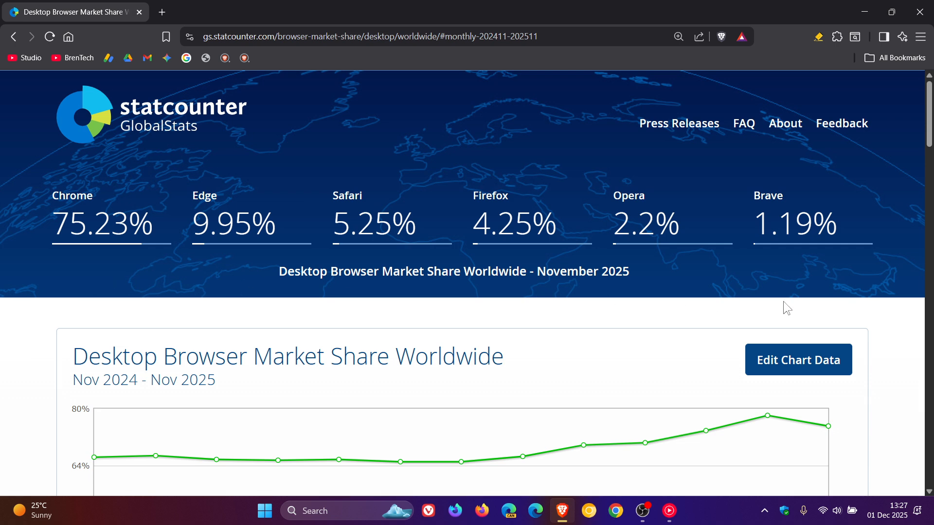
scroll(down, 3)
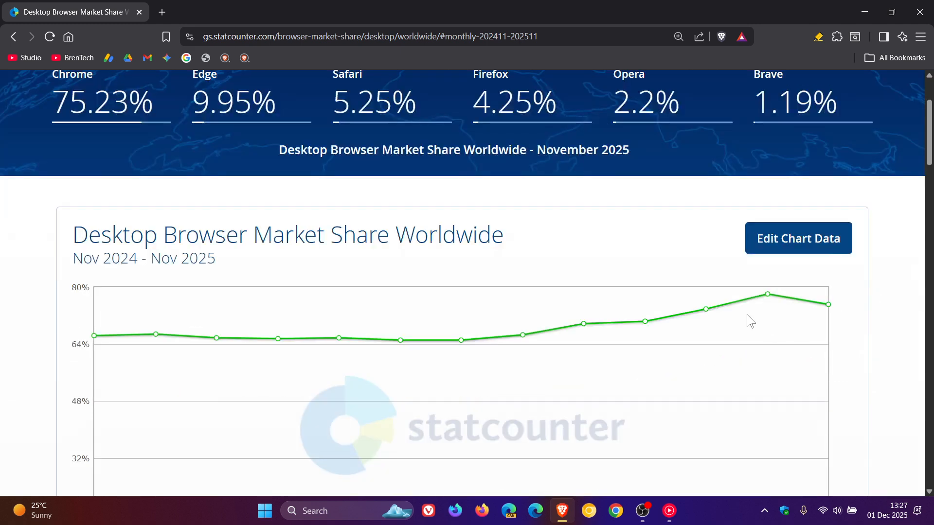
mouse_move(767, 295)
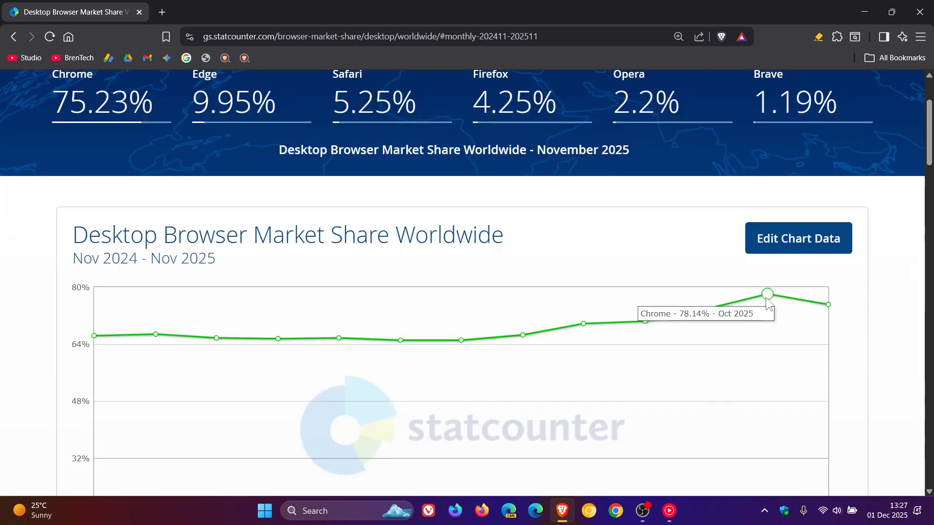
mouse_move(828, 305)
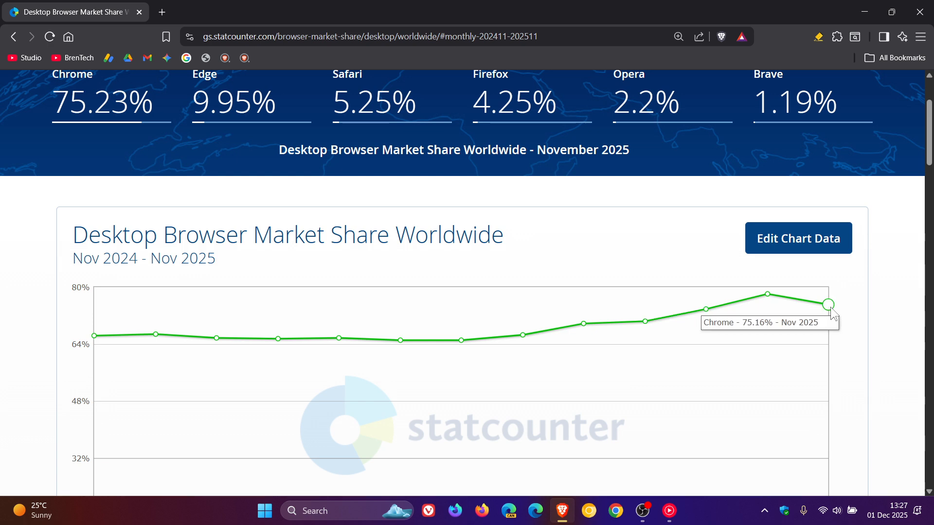
scroll(down, 3)
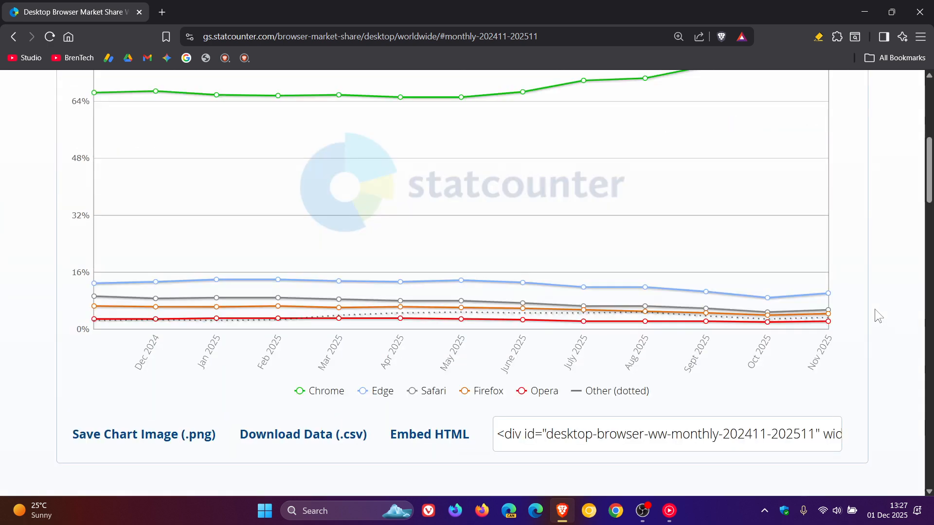
mouse_move(767, 298)
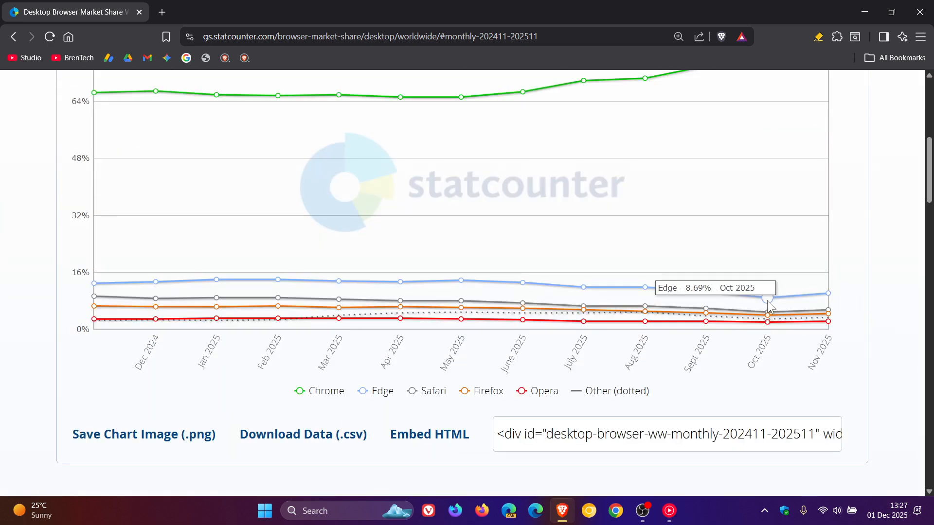
mouse_move(845, 315)
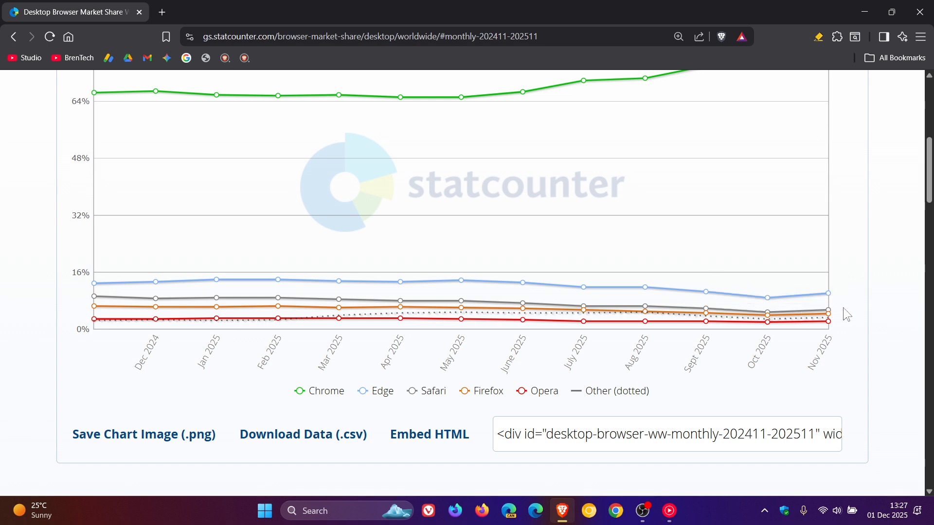
mouse_move(856, 318)
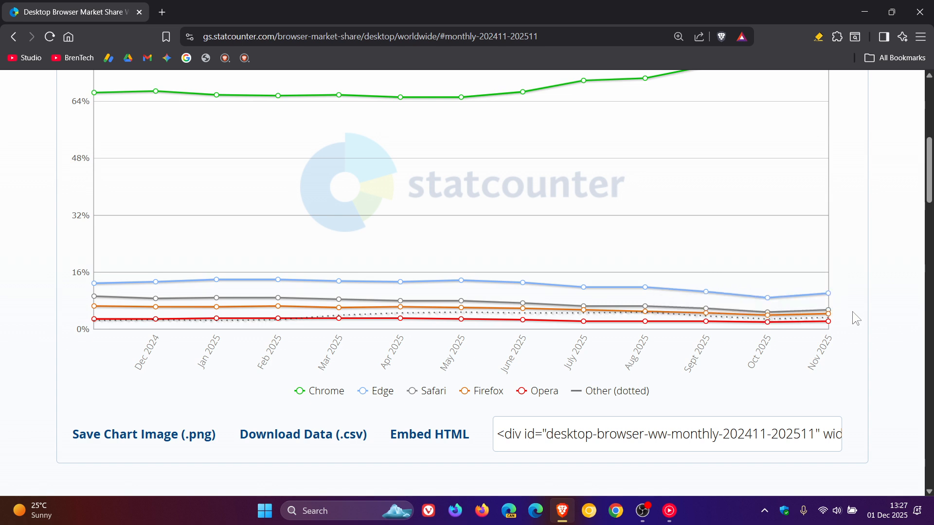
mouse_move(783, 324)
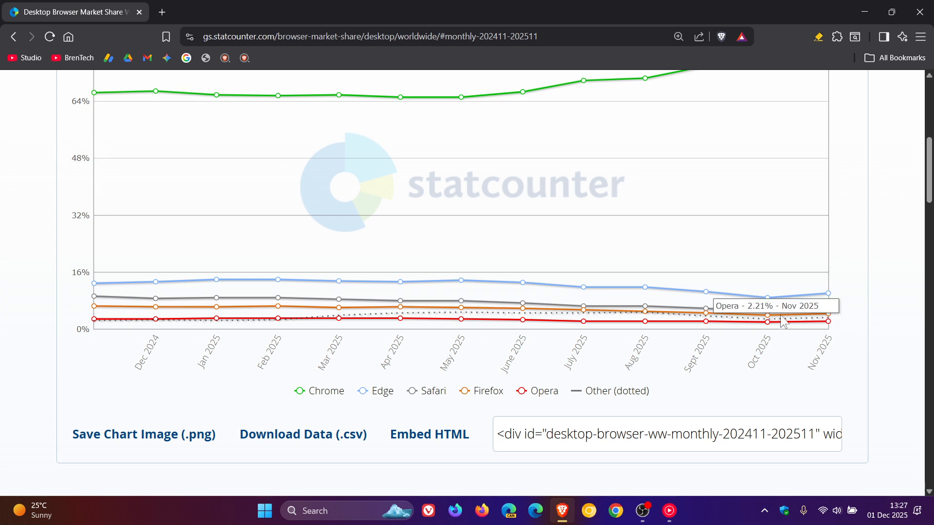
mouse_move(857, 304)
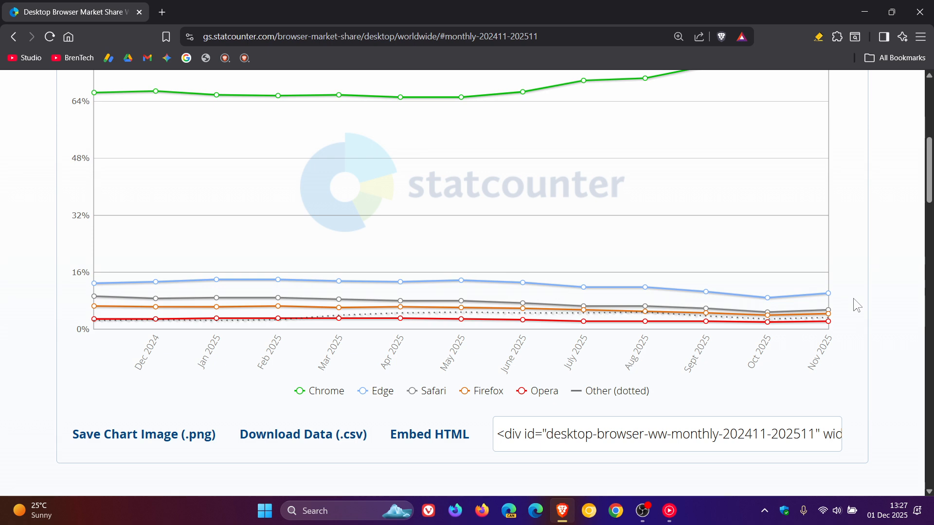
scroll(up, 3)
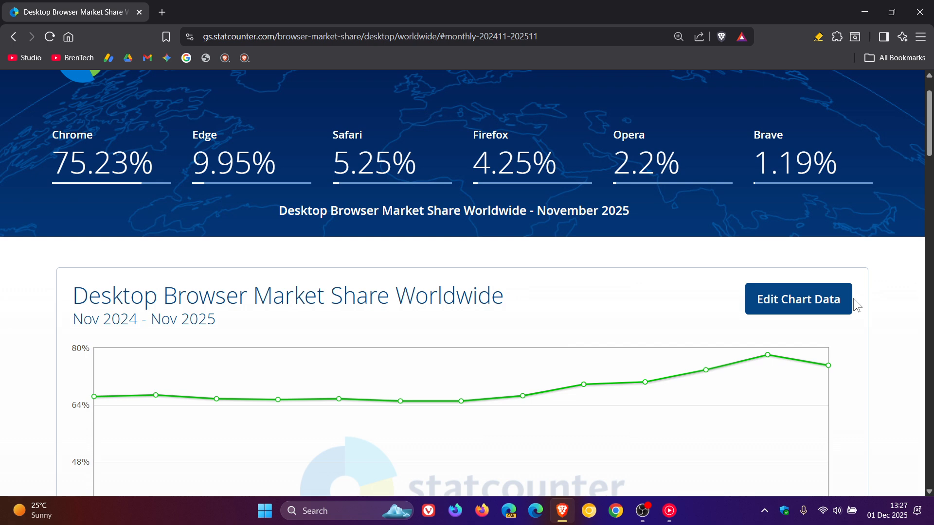
mouse_move(536, 265)
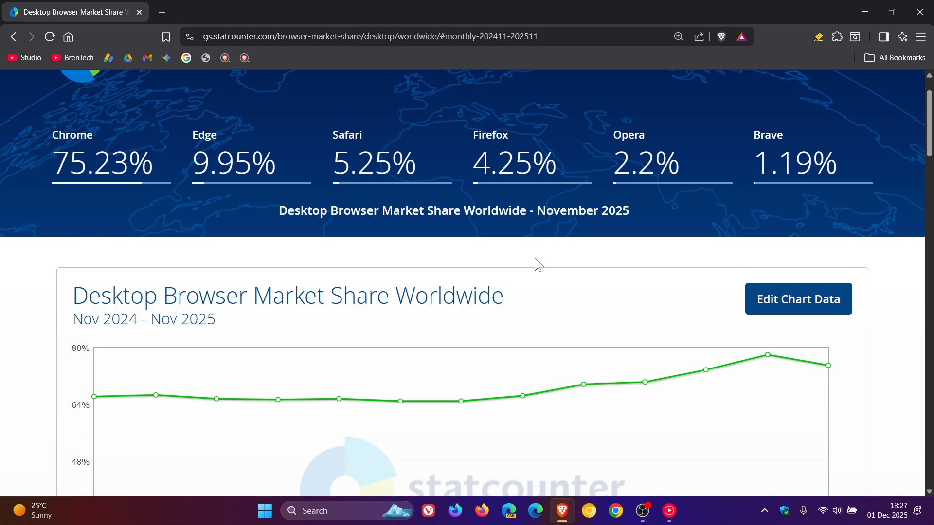
mouse_move(364, 96)
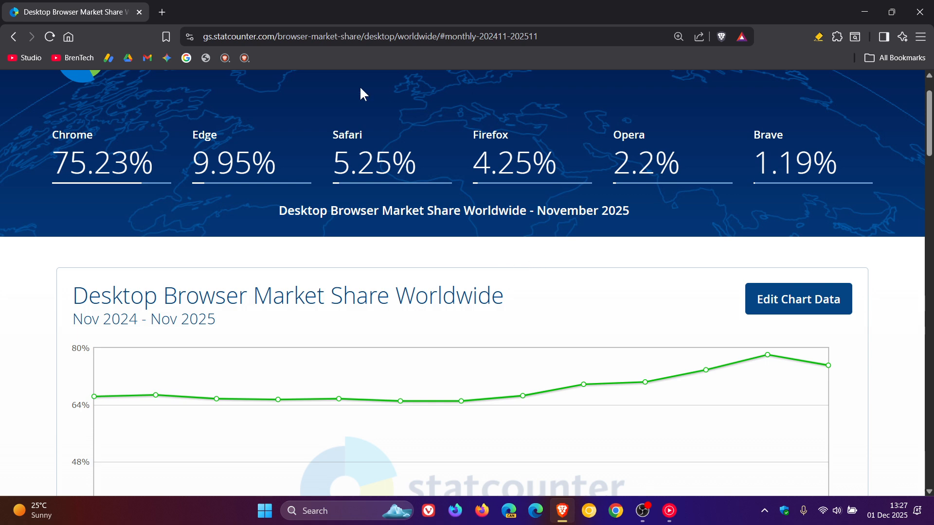
mouse_move(692, 265)
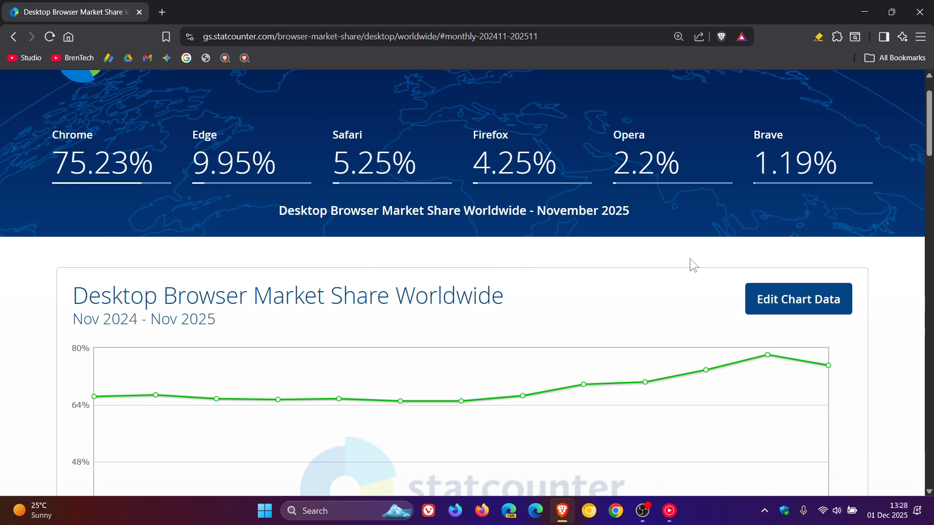